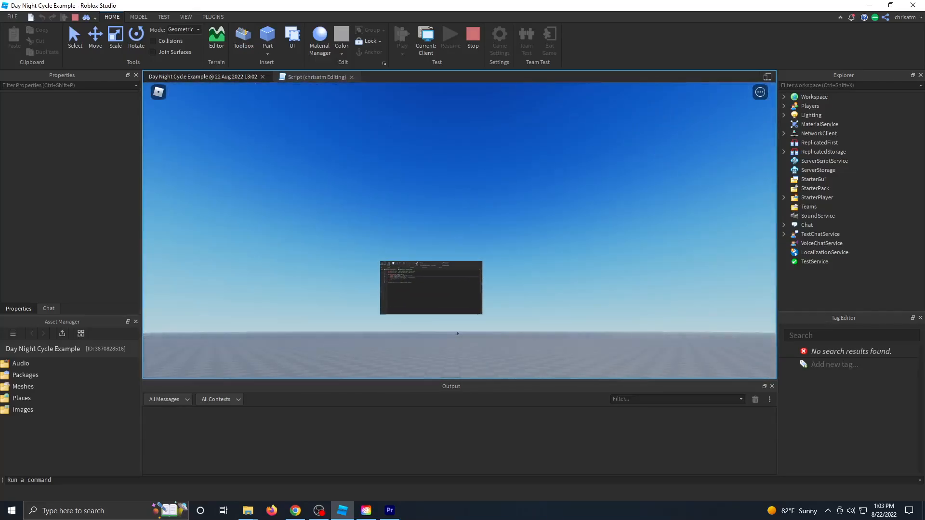
# - Stop the running playtest to return to edit mode
pyautogui.click(314, 77)
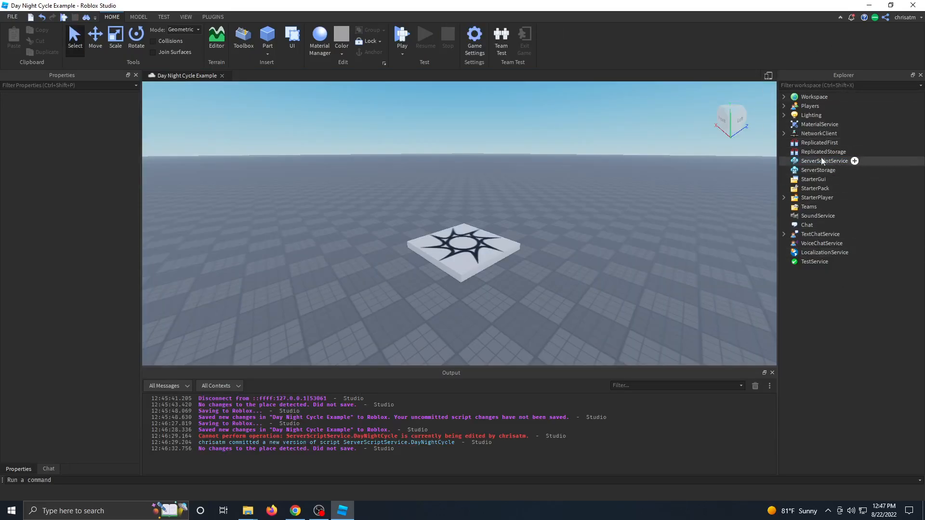
# - Insert a new Script into ServerScriptService, searching 'scri' in the insert-object list
pyautogui.click(823, 161)
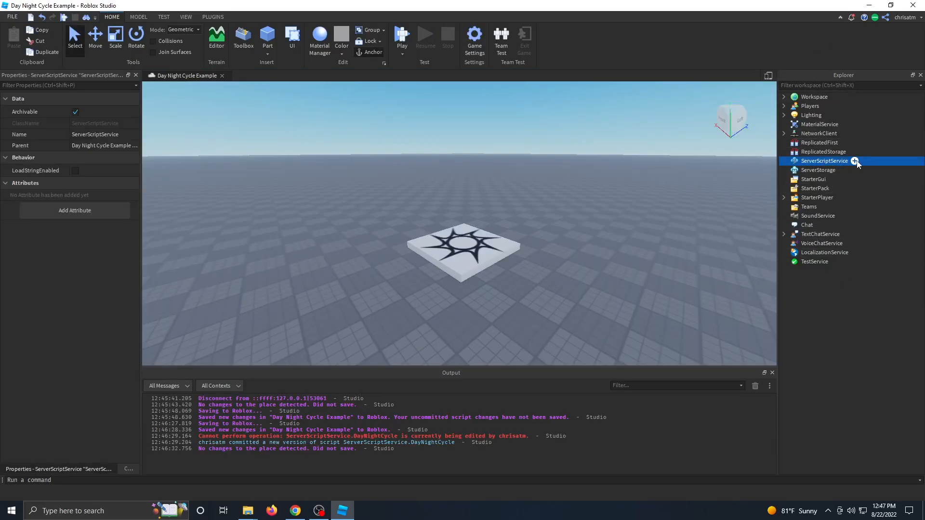
pyautogui.click(855, 161)
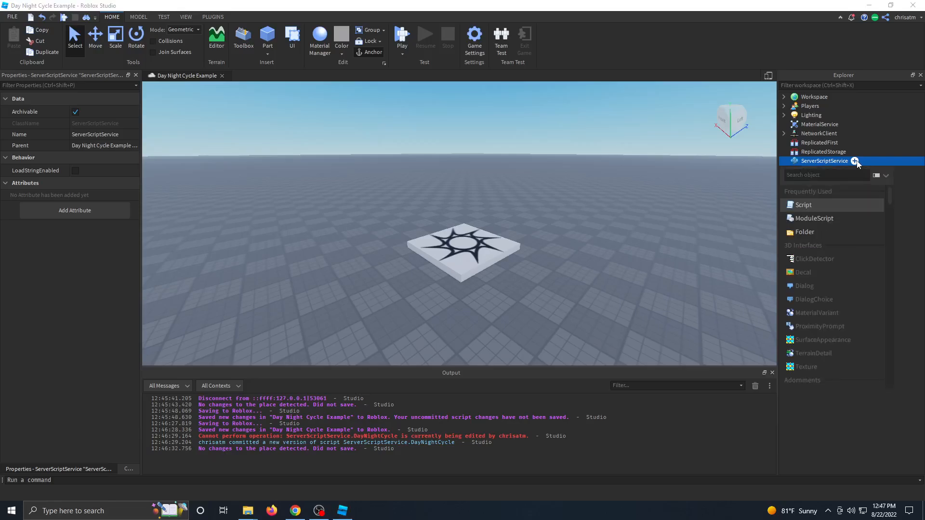
pyautogui.write('scri')
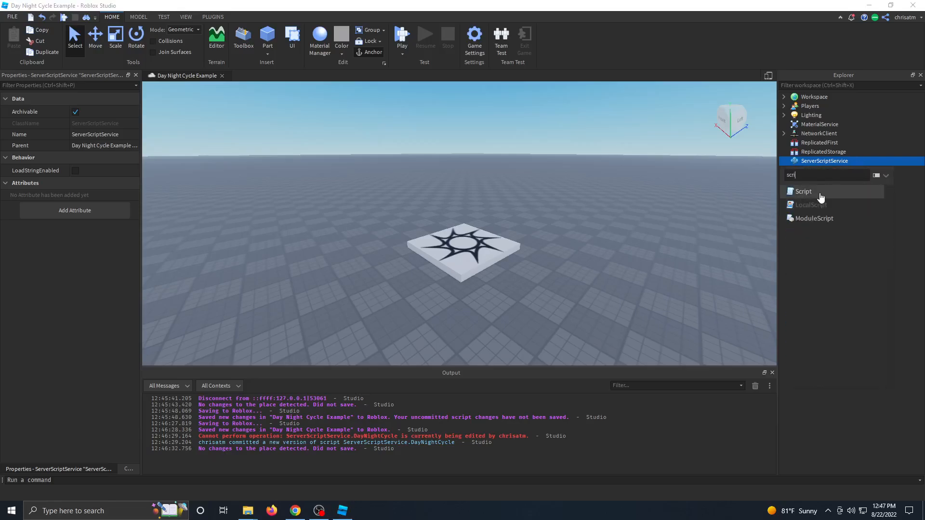
pyautogui.click(802, 191)
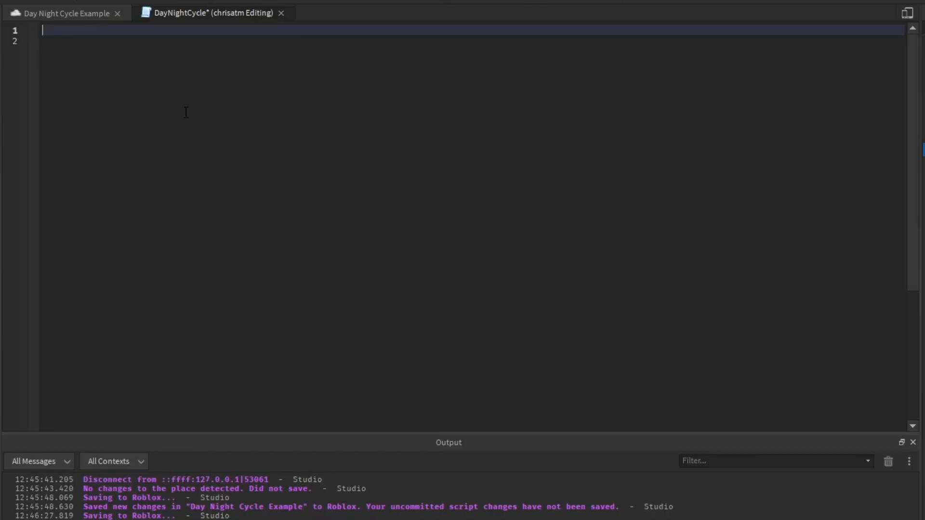
# - Get RunService and start updateTime reading currentTime from Lighting.ClockTime
pyautogui.write('local RunService = game:GetService("RunSer')
pyautogui.click(471, 41)
pyautogui.write('local Lighting = game:GetService("Lighting')
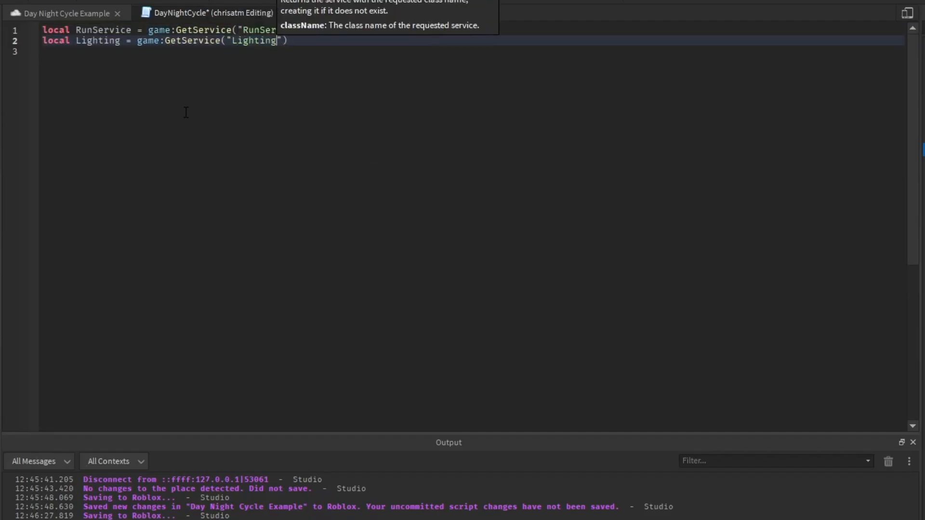
pyautogui.write('local function u')
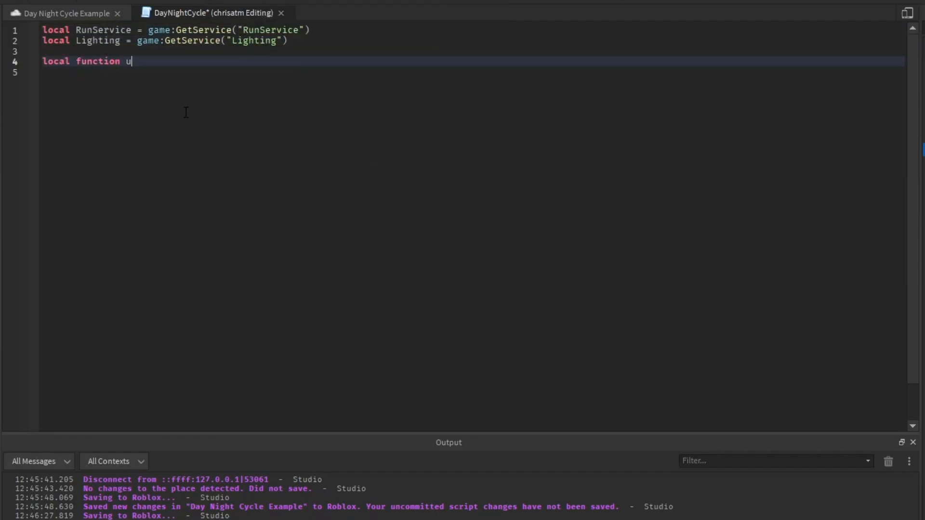
pyautogui.write('pdateTime(')
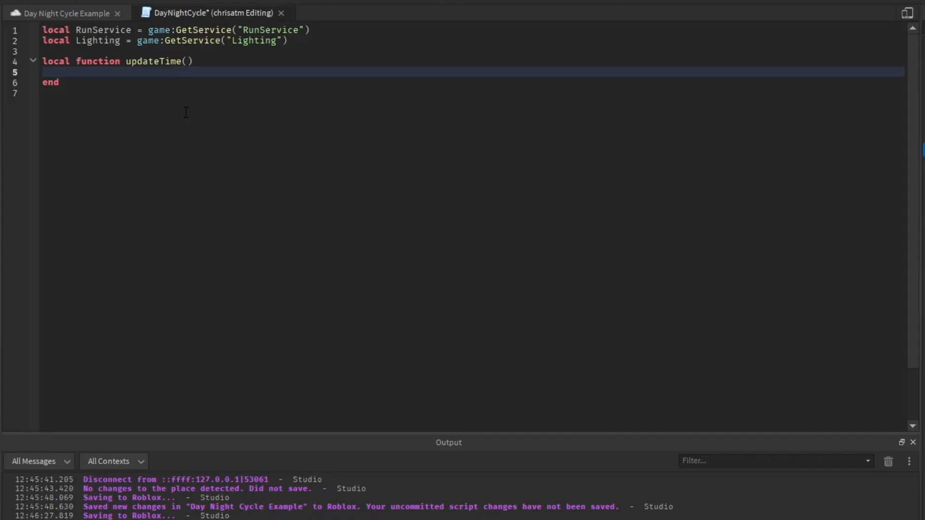
pyautogui.write('local curren')
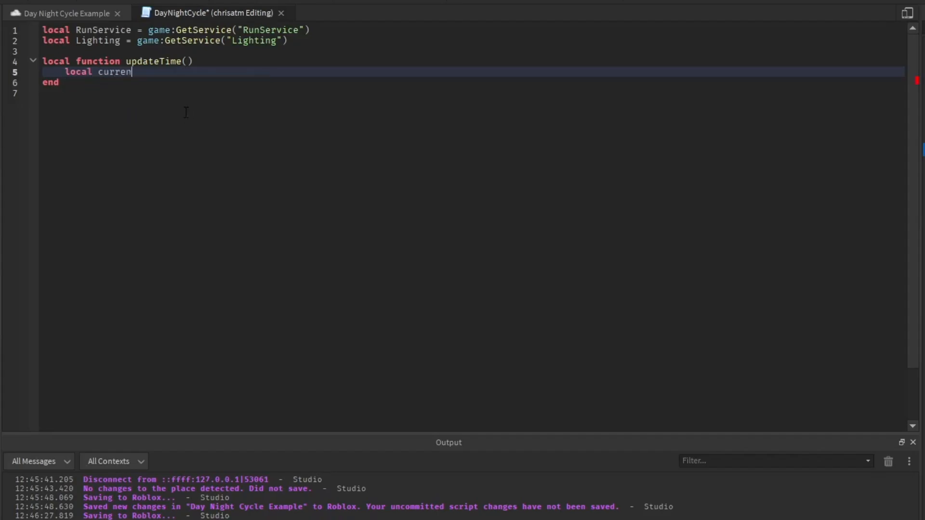
pyautogui.write('tTime = Lighting.')
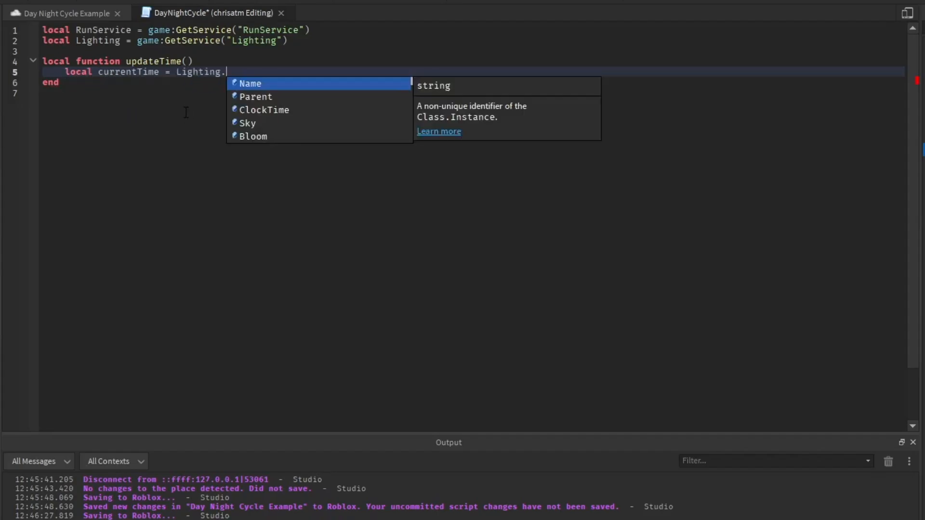
pyautogui.write('ClockTime')
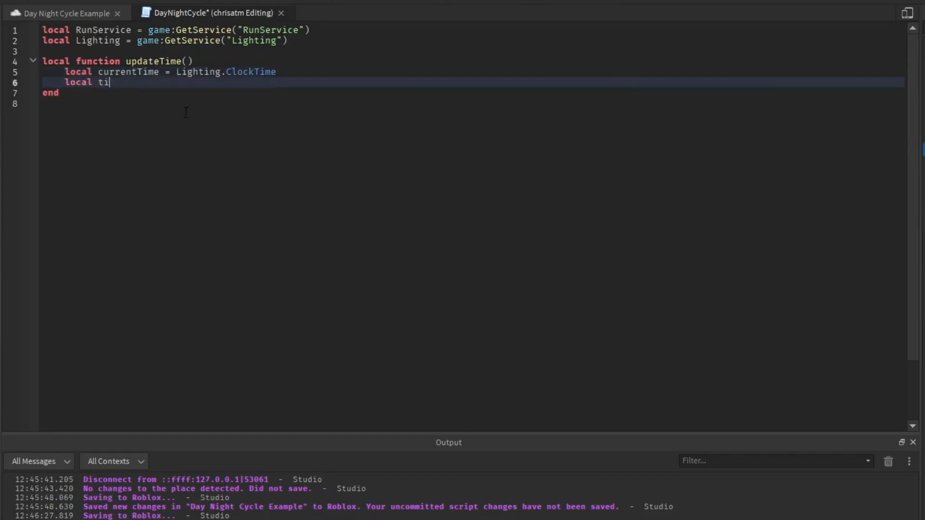
# - Add timeInterval = 0.001 and compute newTime as currentTime plus the interval
pyautogui.write('meInterval =')
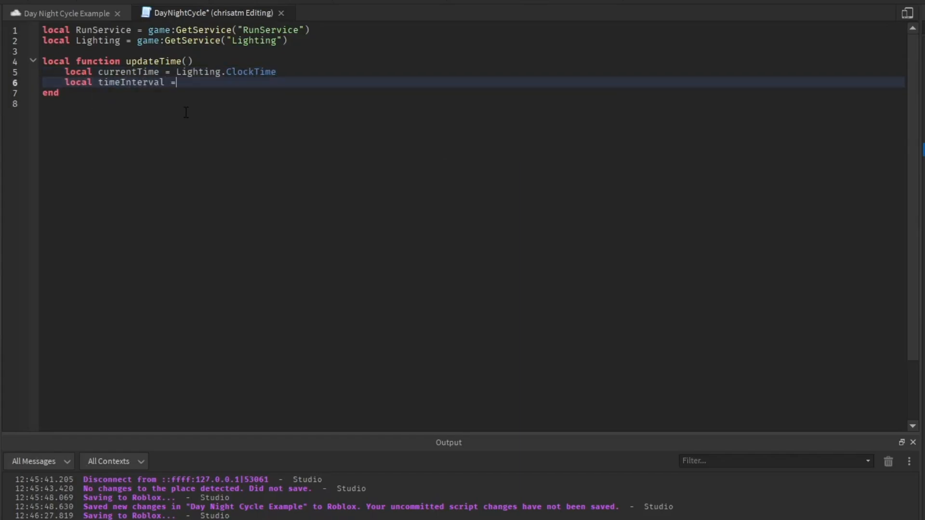
pyautogui.write('0.001')
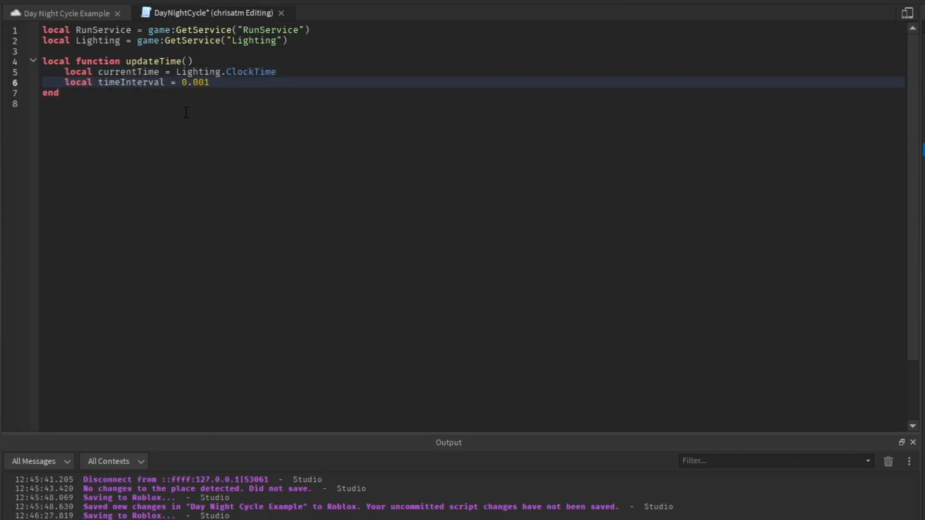
pyautogui.write('local newTime')
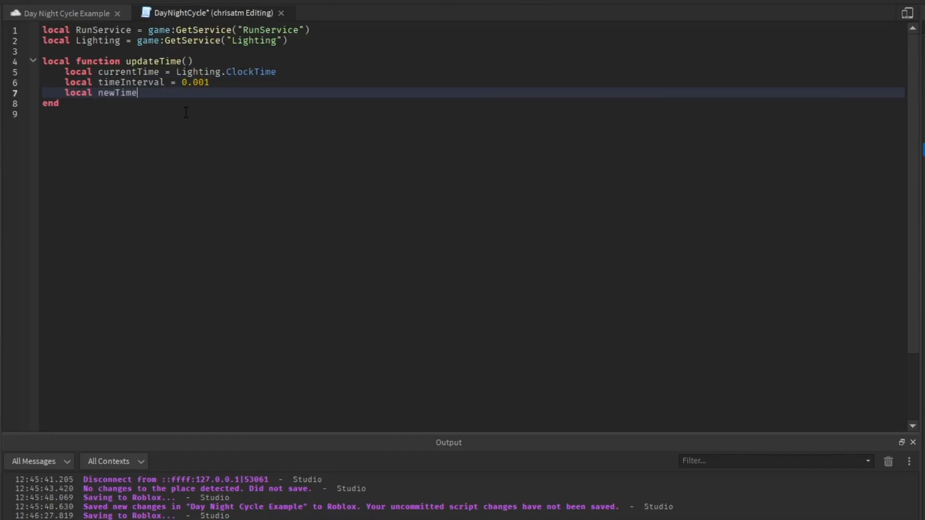
pyautogui.write('=')
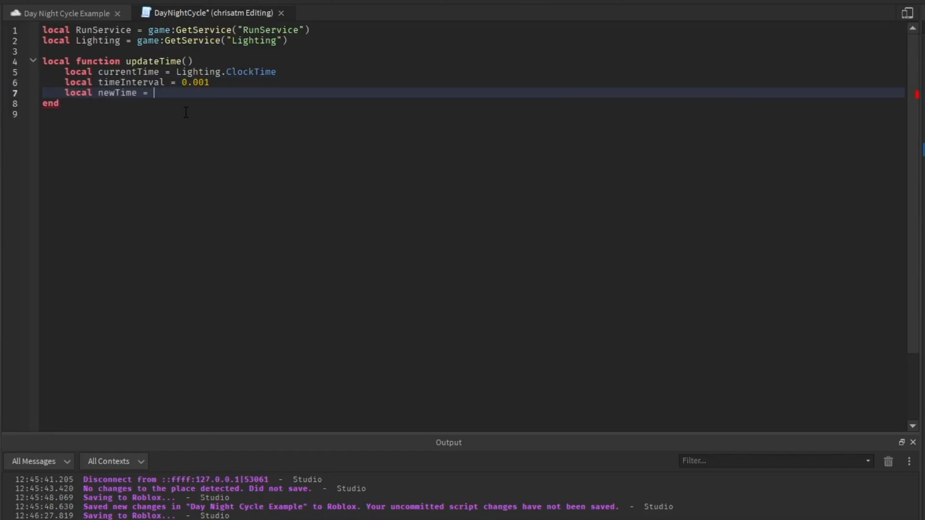
pyautogui.write('currentTime + timeInterval')
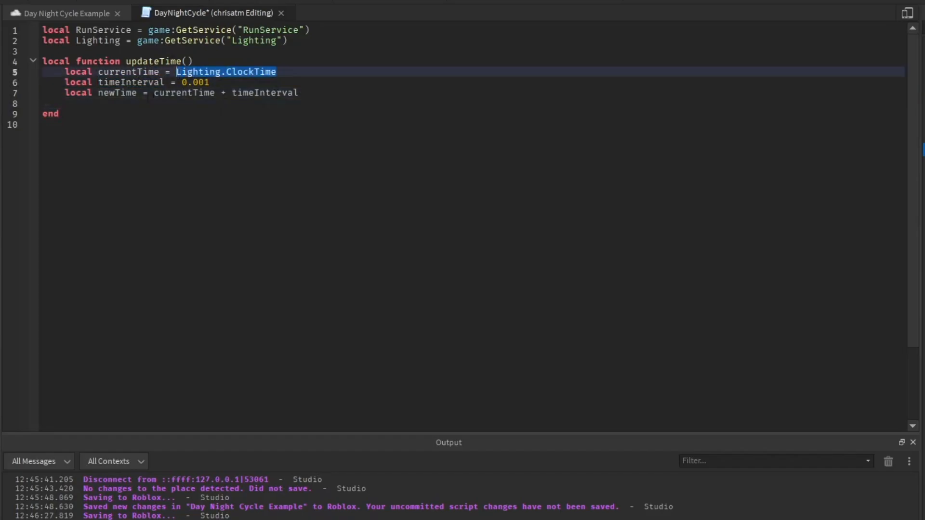
# - Write newTime back to Lighting.ClockTime and connect updateTime to RunService.Heartbeat
pyautogui.write('Lighting.ClockTime = newTime')
pyautogui.write('RunService')
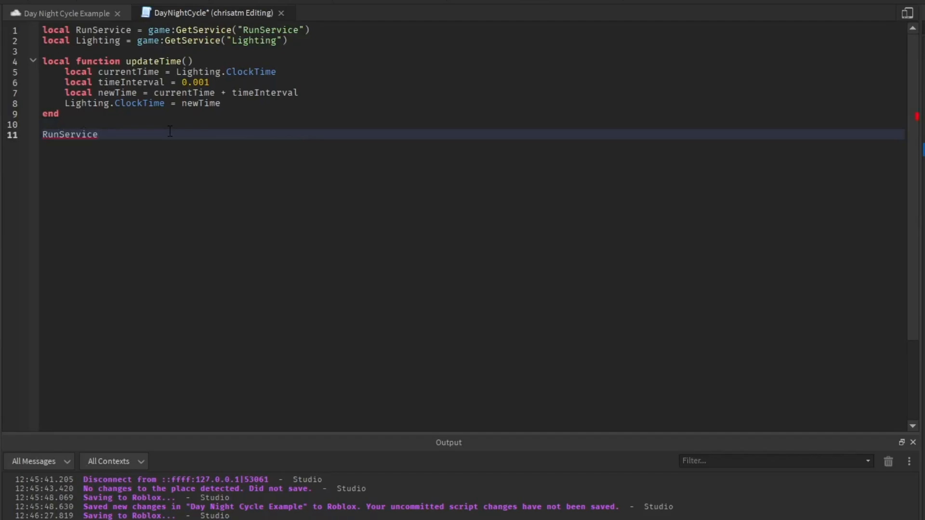
pyautogui.write('.Heartbeat:Connect(')
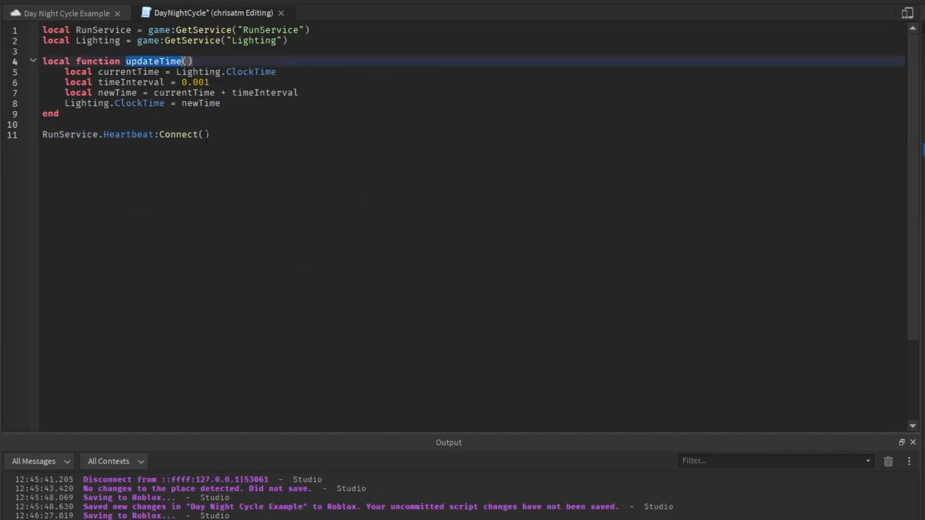
pyautogui.write('updateTime')
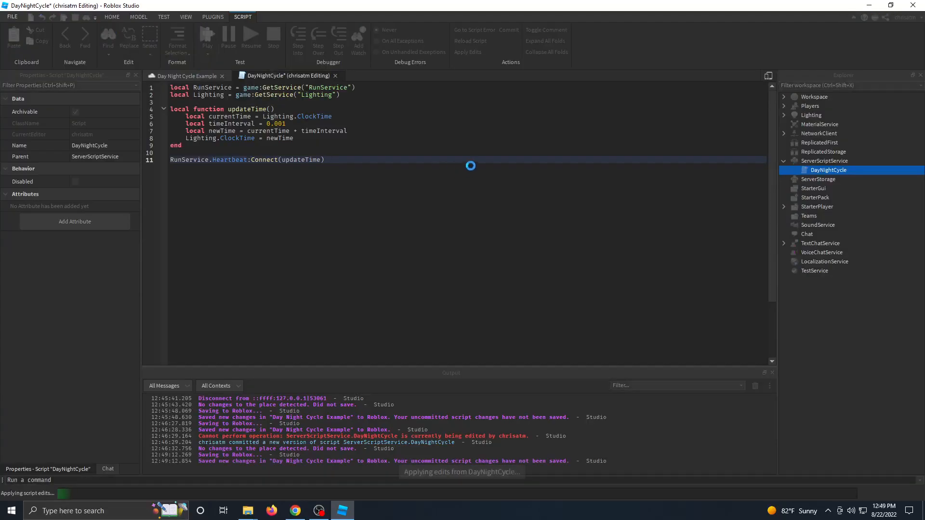
# - Playtest the place twice, adjusting timeInterval in between, to watch the sky cycle into night
pyautogui.click(204, 77)
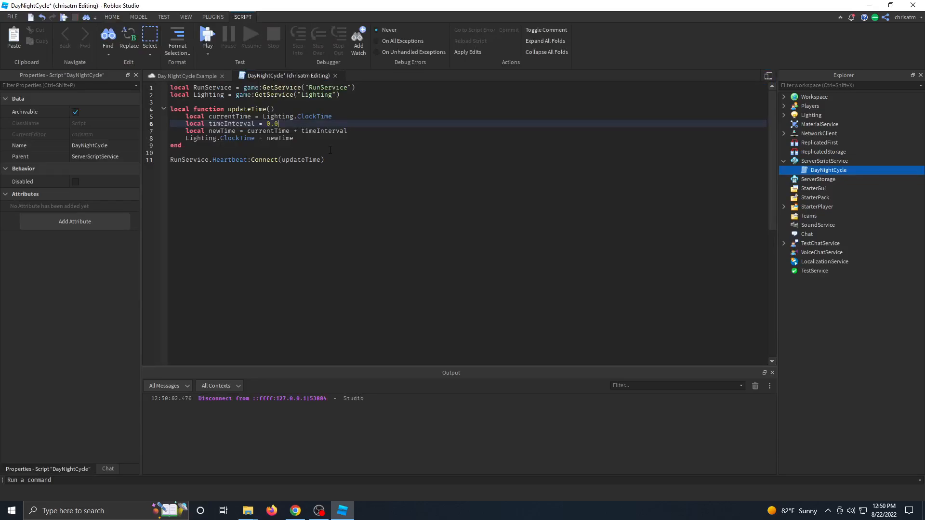
pyautogui.click(186, 76)
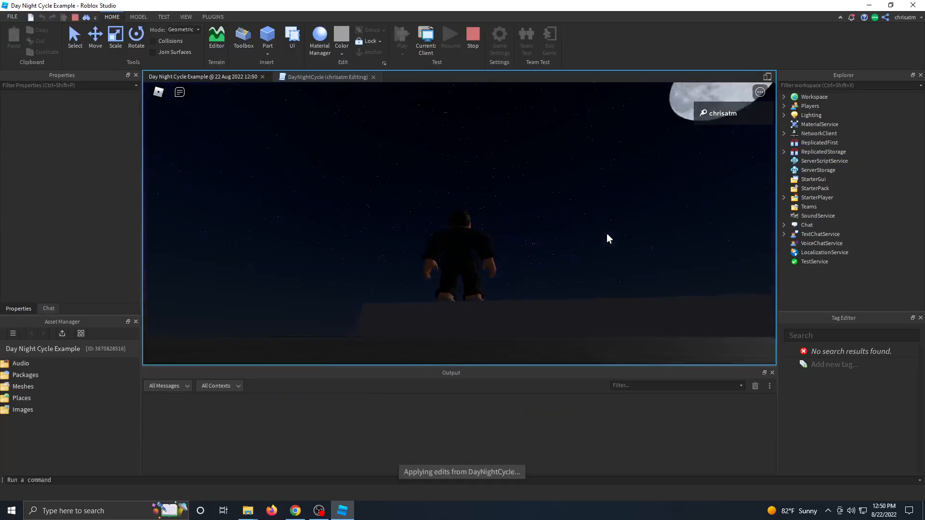